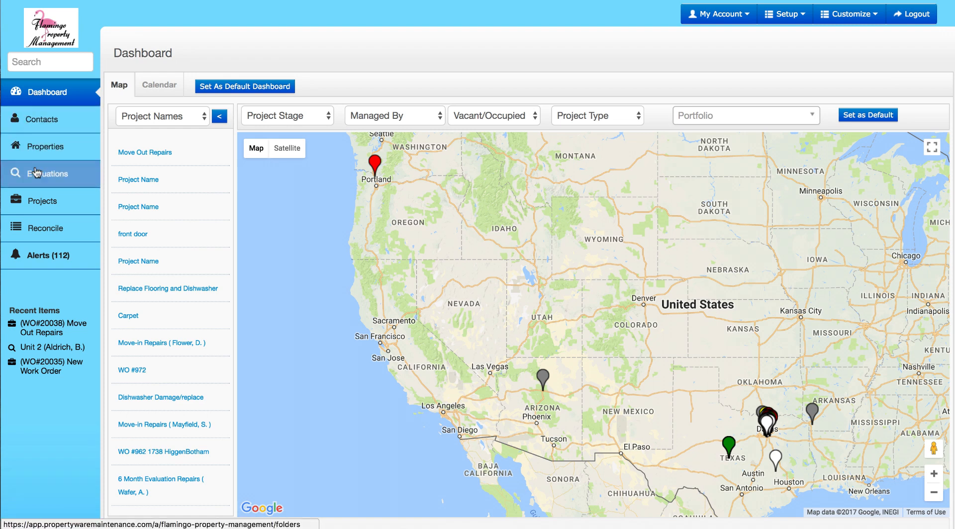
Expand the work order's Location, then view Project Costing, Timing Action and Vendor Tracking for its tasks.
left_click(146, 152)
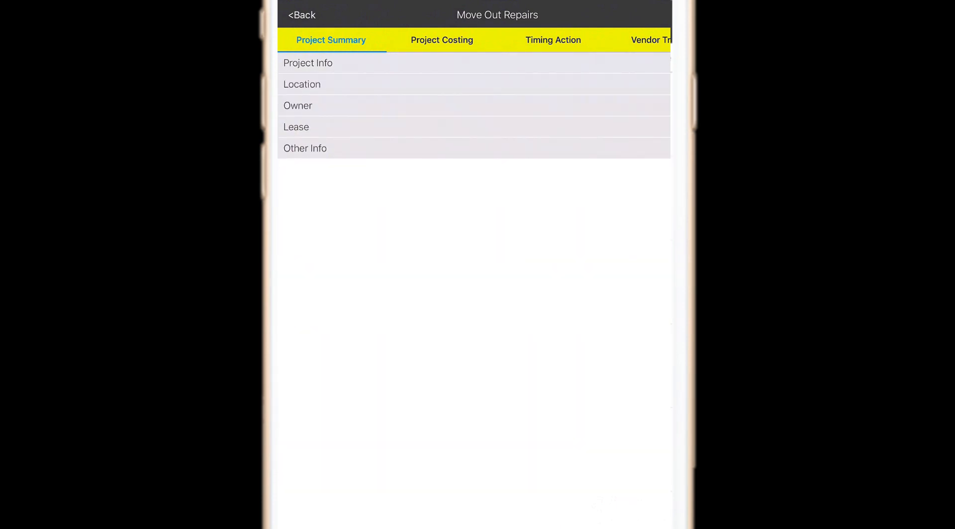
left_click(302, 83)
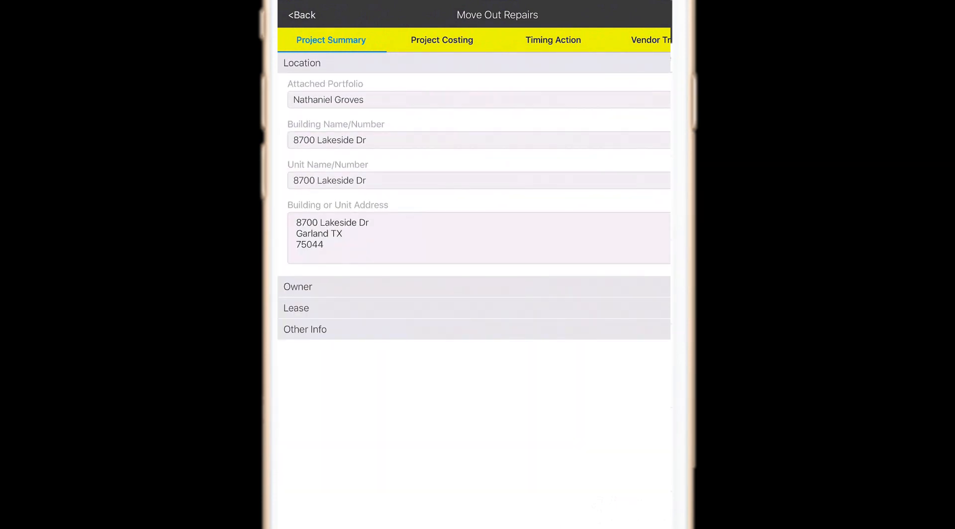
left_click(442, 40)
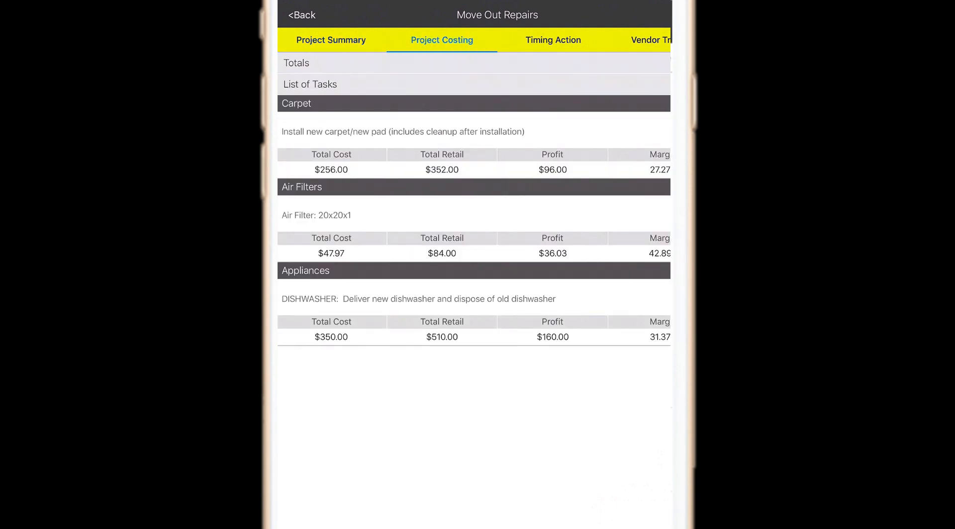
left_click(553, 40)
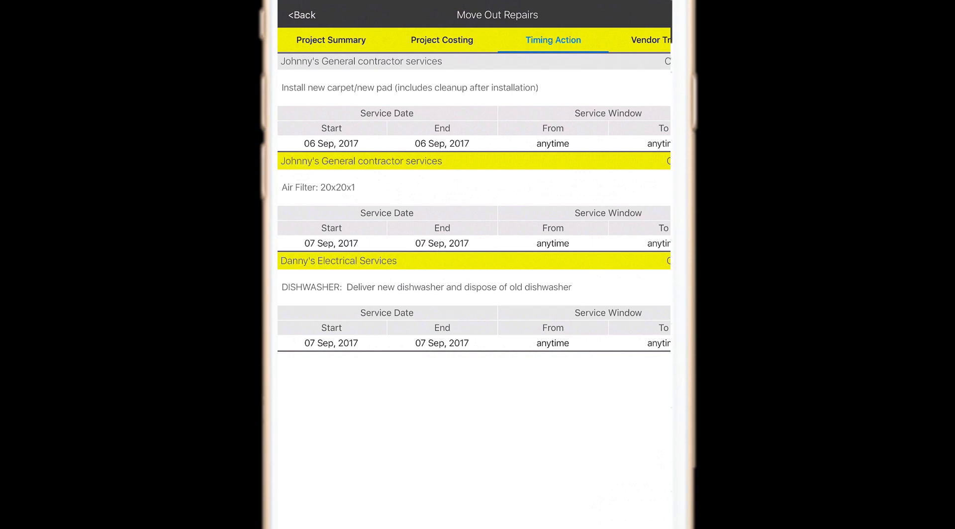
left_click(651, 40)
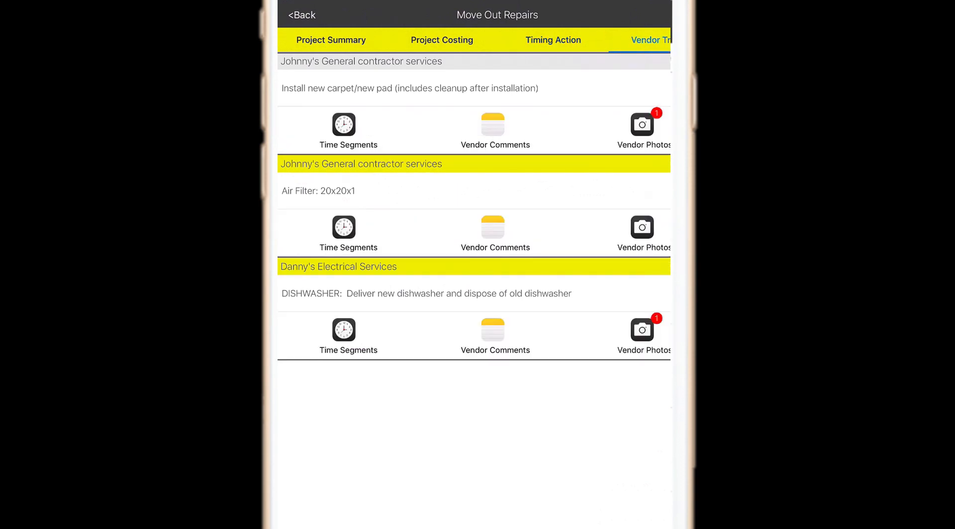
View the carpet task's stained-carpet vendor photo, close it, and go back to the Projects list.
left_click(643, 123)
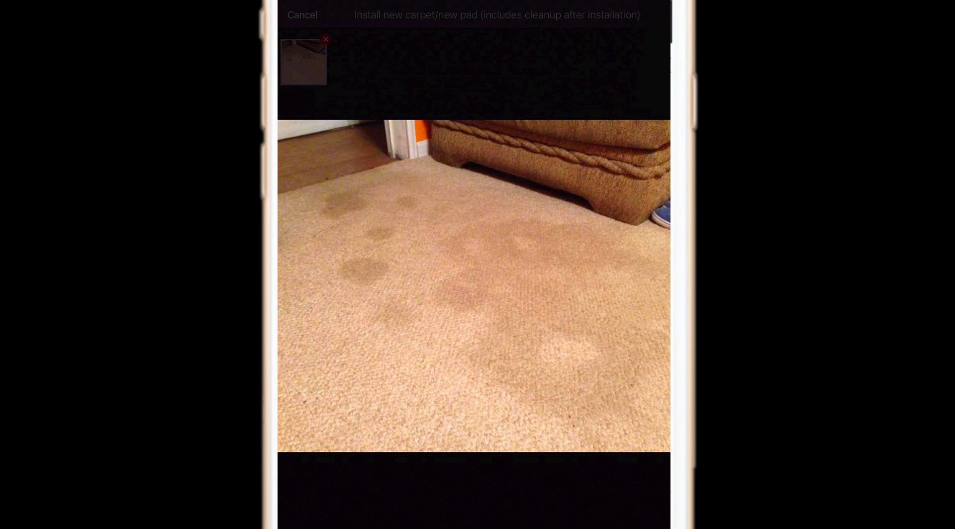
left_click(304, 14)
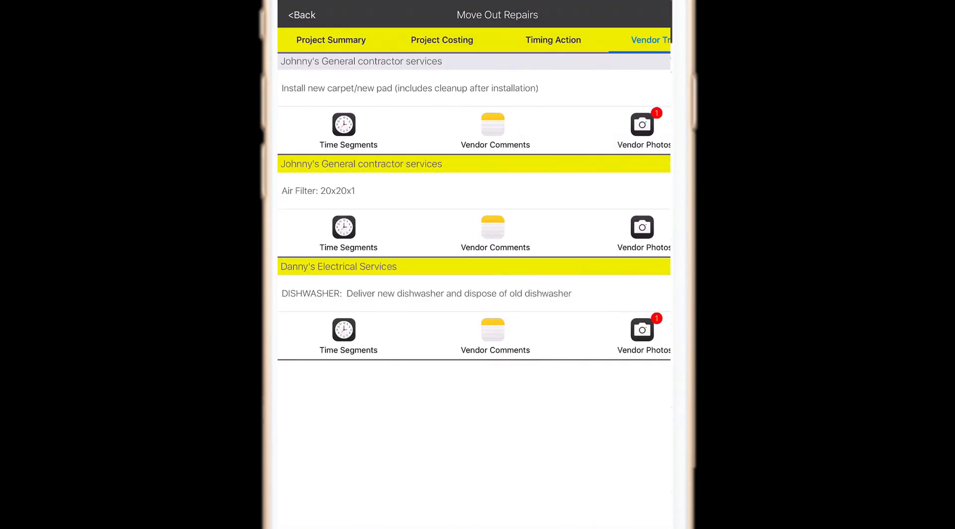
left_click(300, 14)
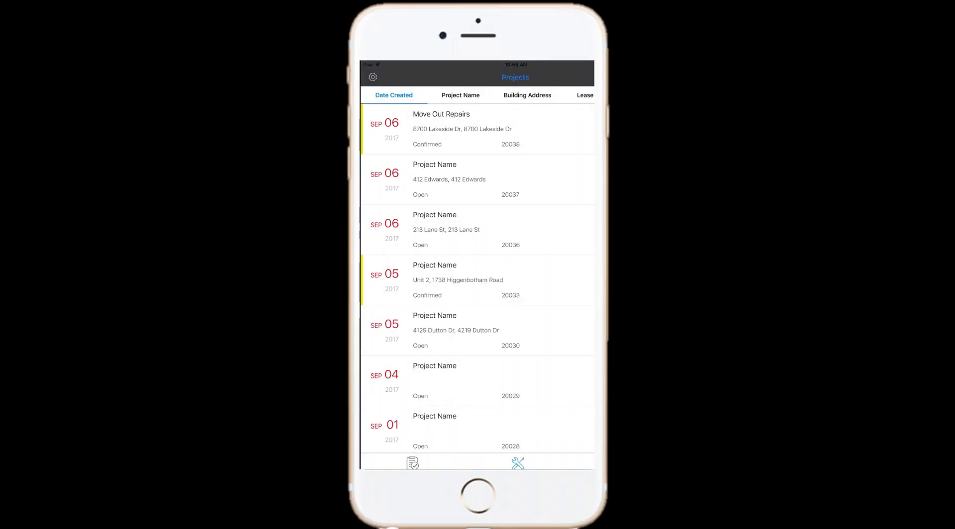